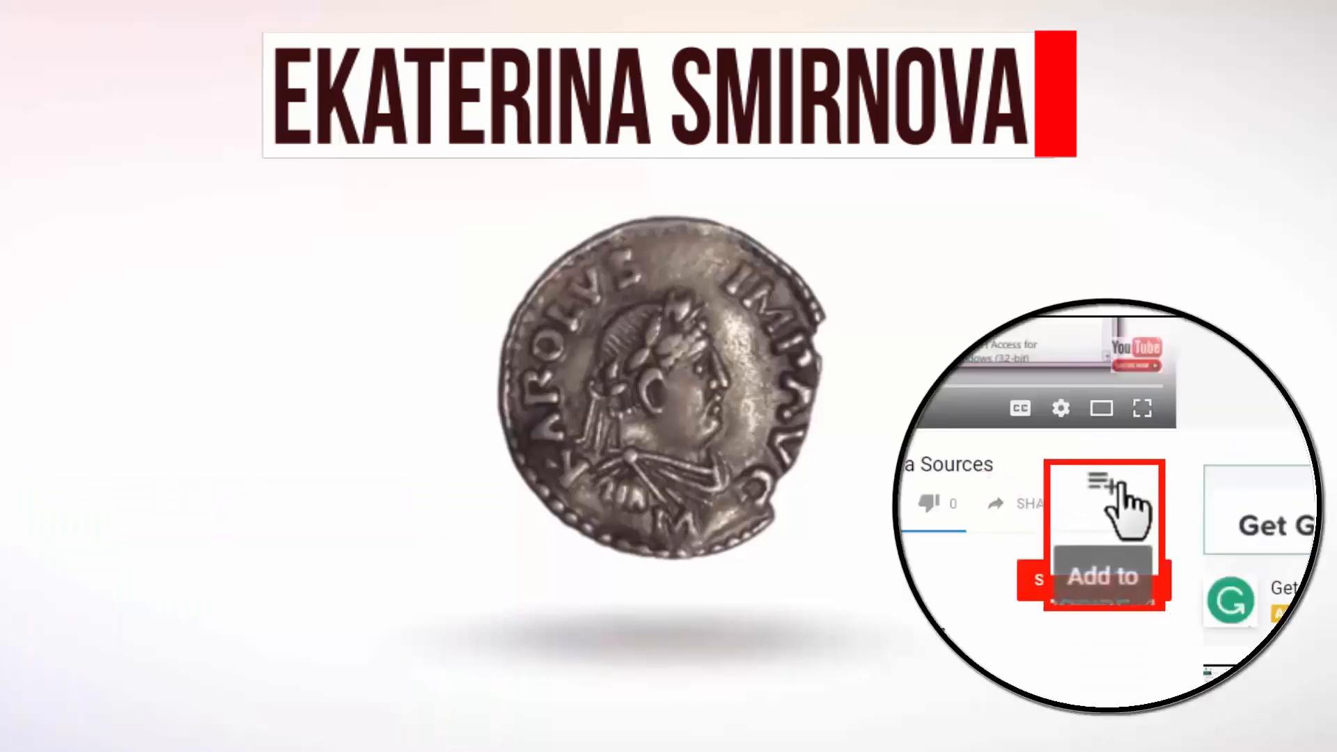
# Launch Google Chrome from the taskbar so a new empty browser window appears.
pyautogui.click(1100, 503)
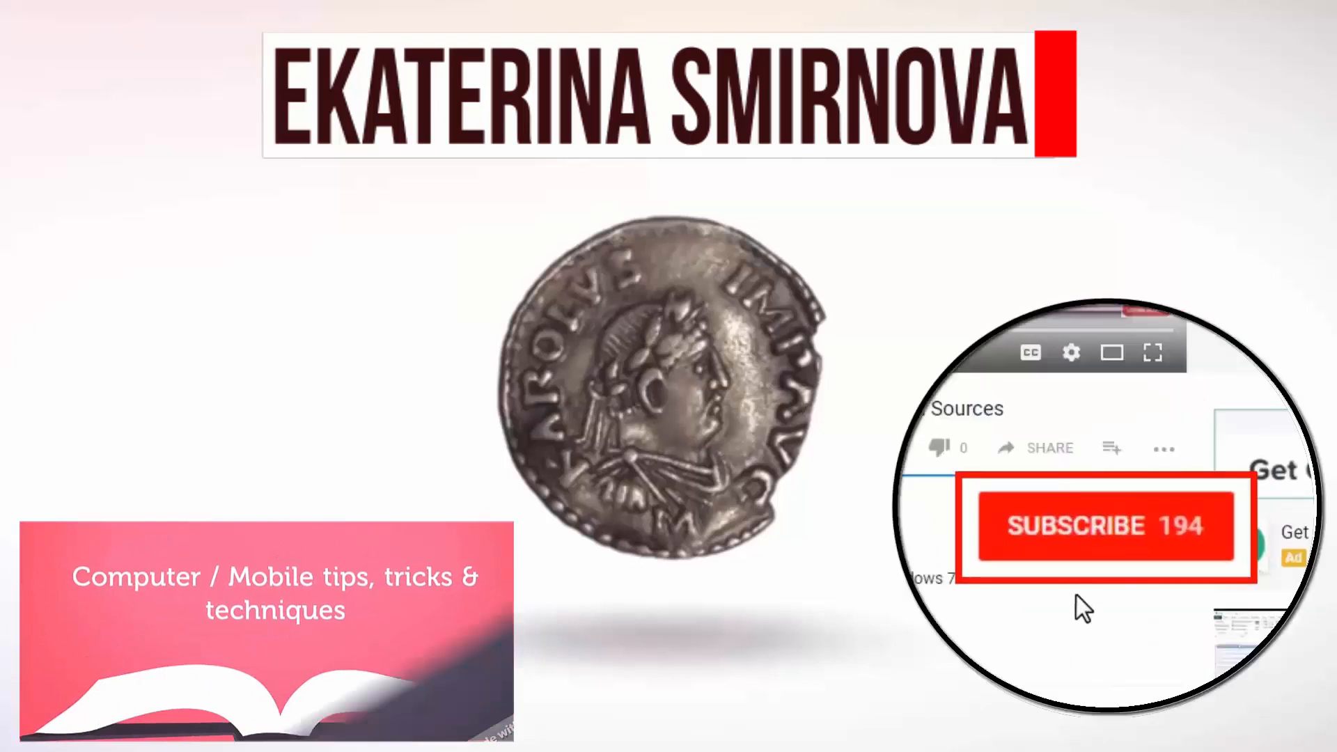
pyautogui.click(1105, 525)
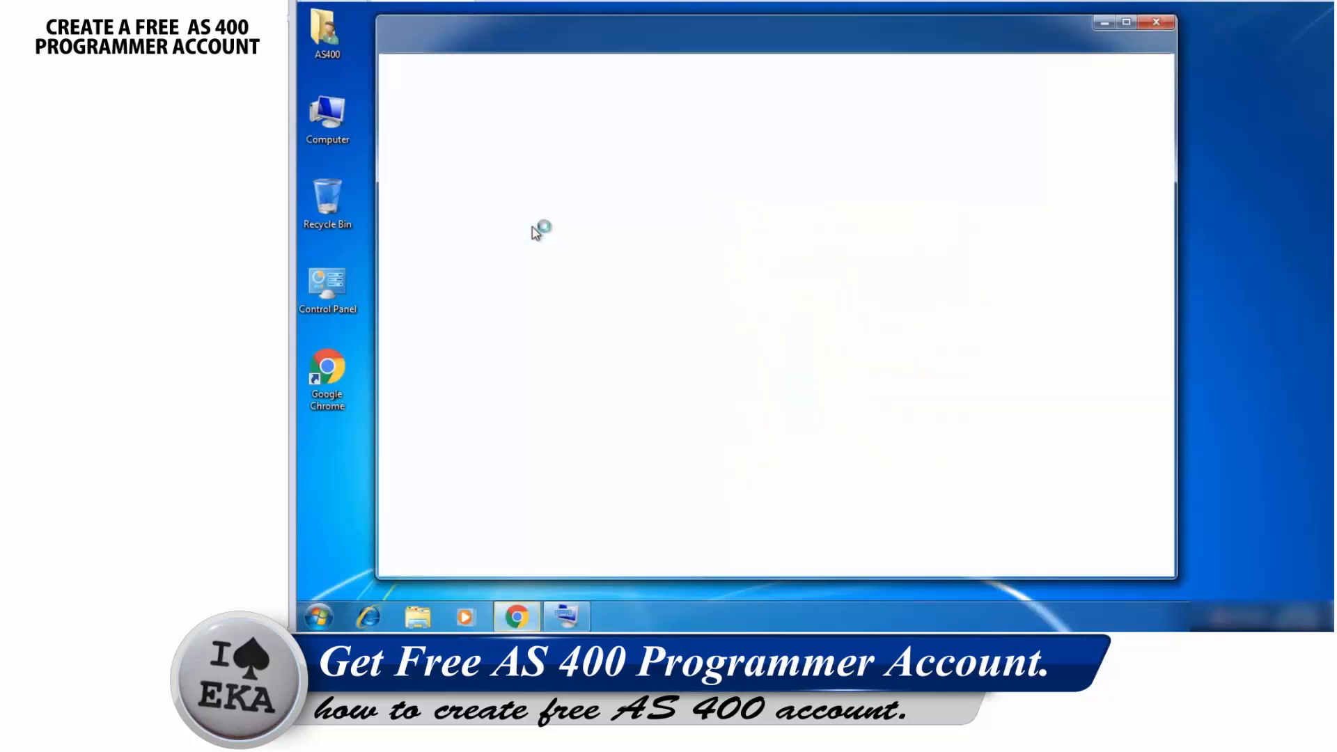
pyautogui.click(516, 616)
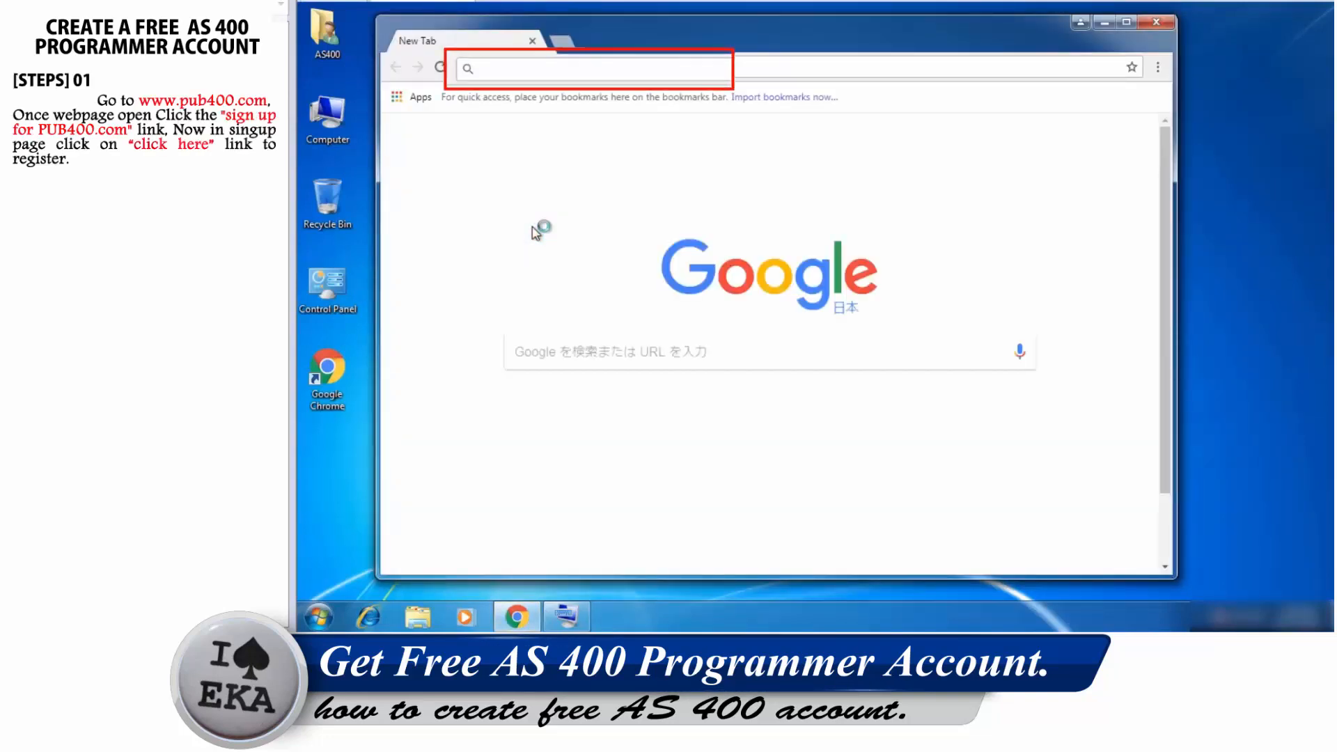
pyautogui.write('w')
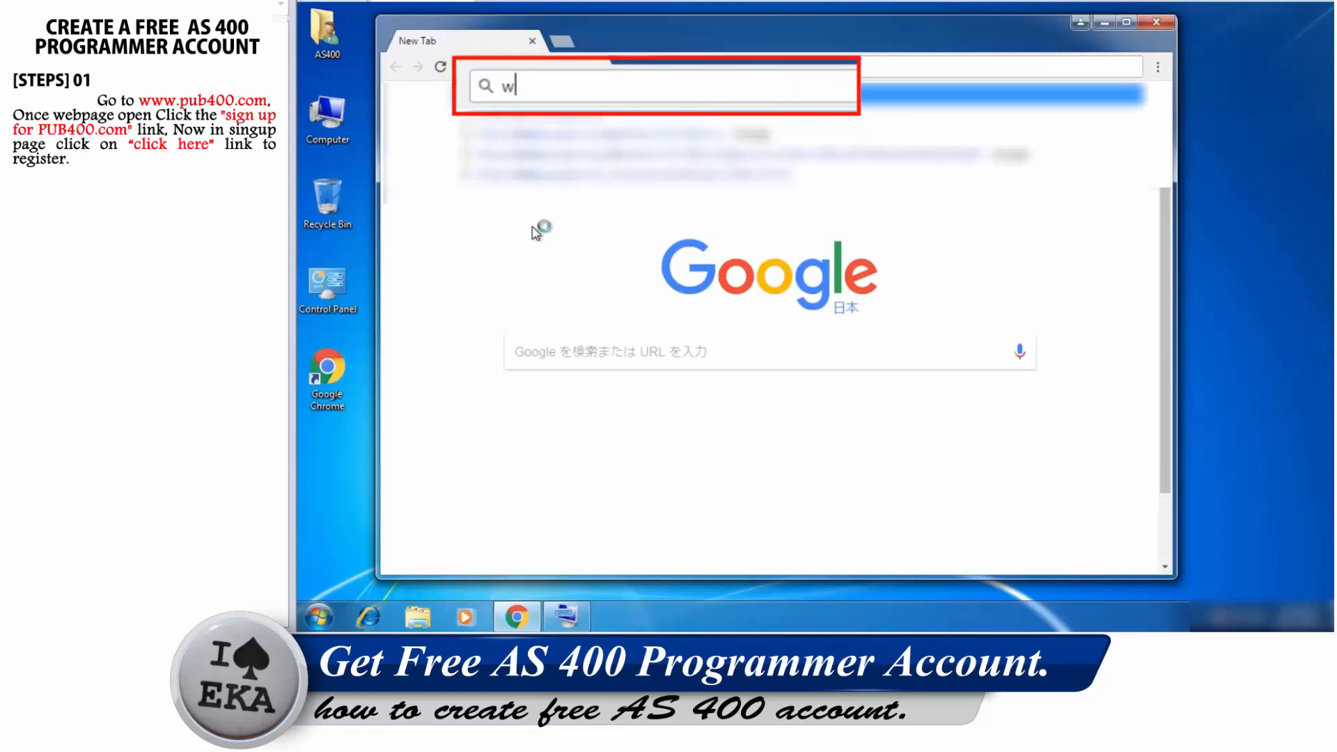
pyautogui.write('www.pub400.com')
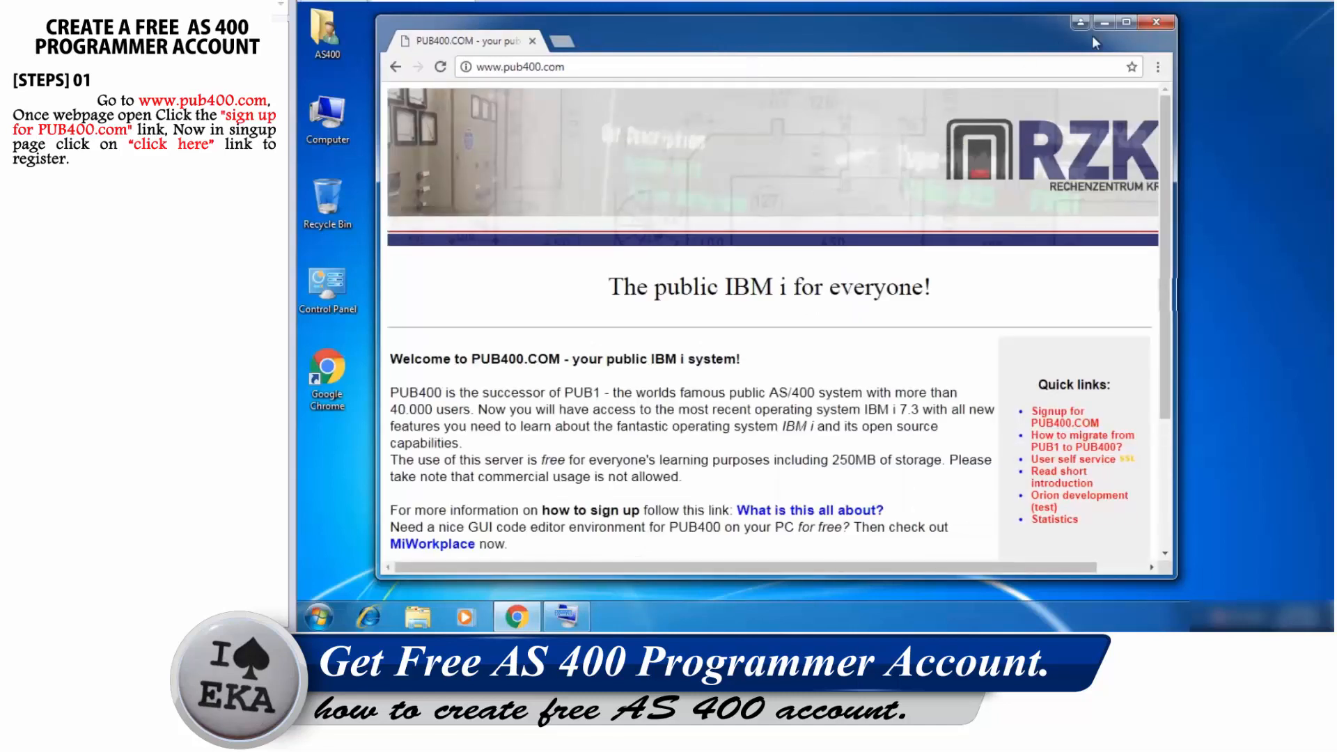
pyautogui.click(1125, 22)
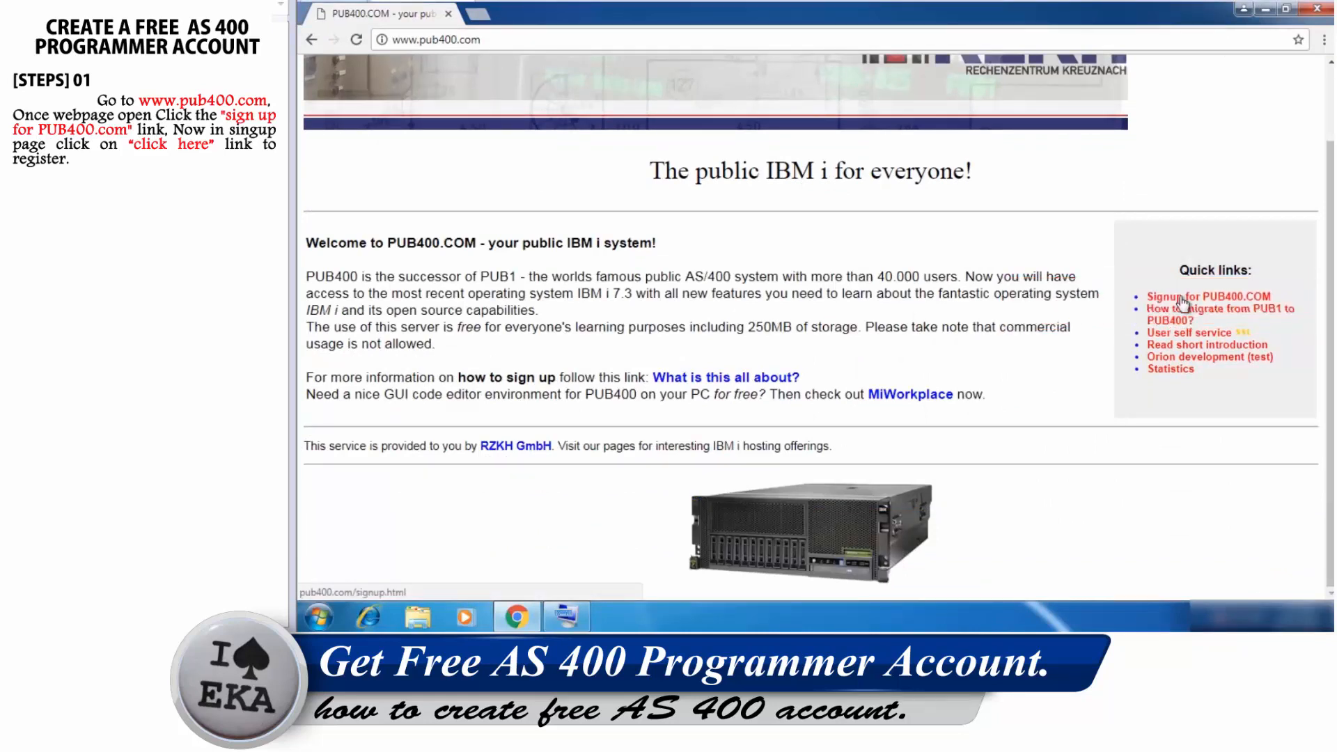
# Follow the 'Signup for PUB400.COM' quick link to reach the 'Sign me up!' page.
pyautogui.click(1210, 295)
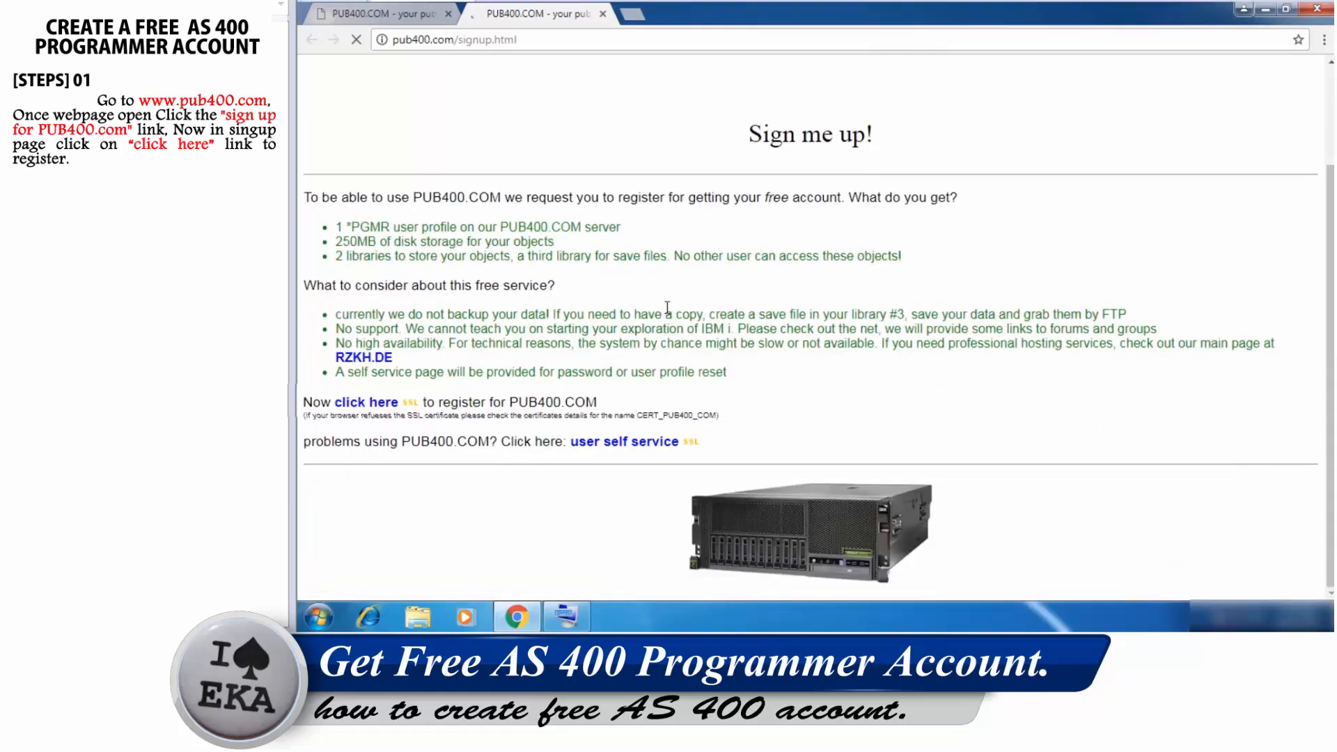
pyautogui.click(367, 401)
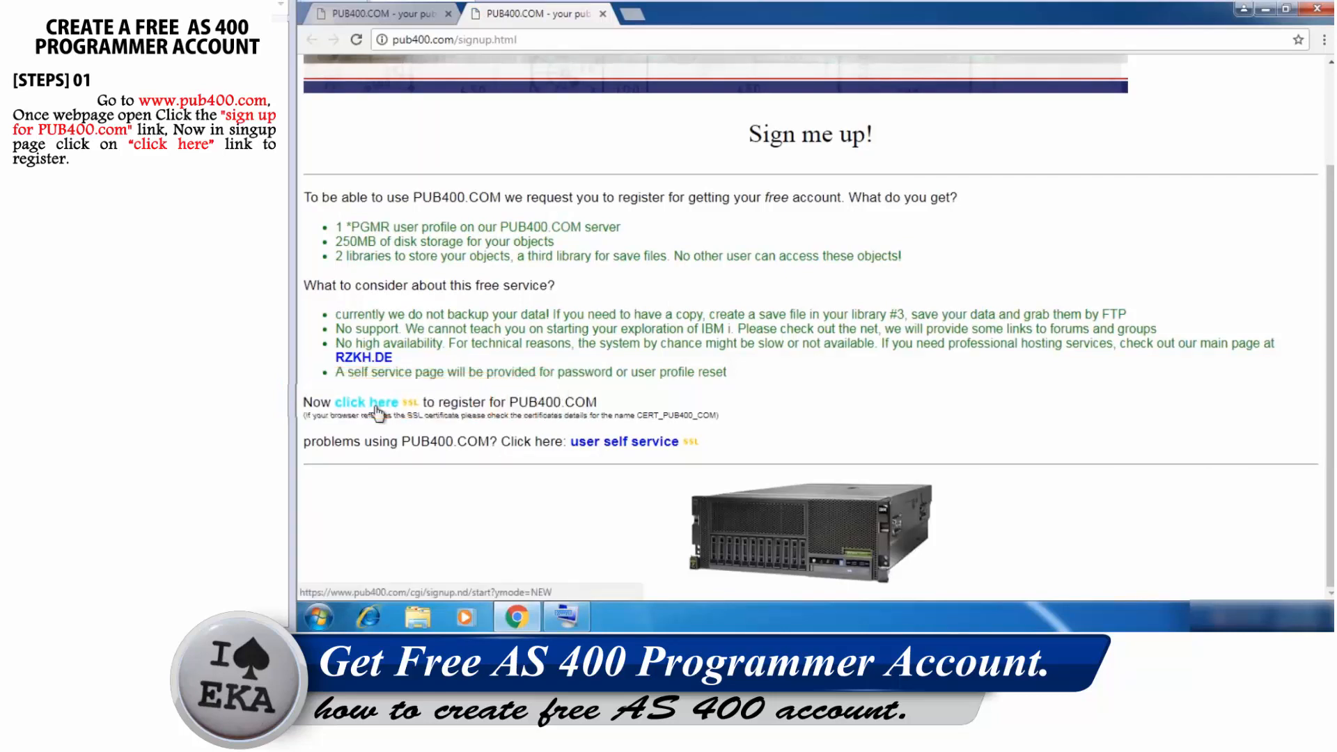
# Start registration via 'click here' and reload the page over plain http to bypass the privacy warning.
pyautogui.click(366, 401)
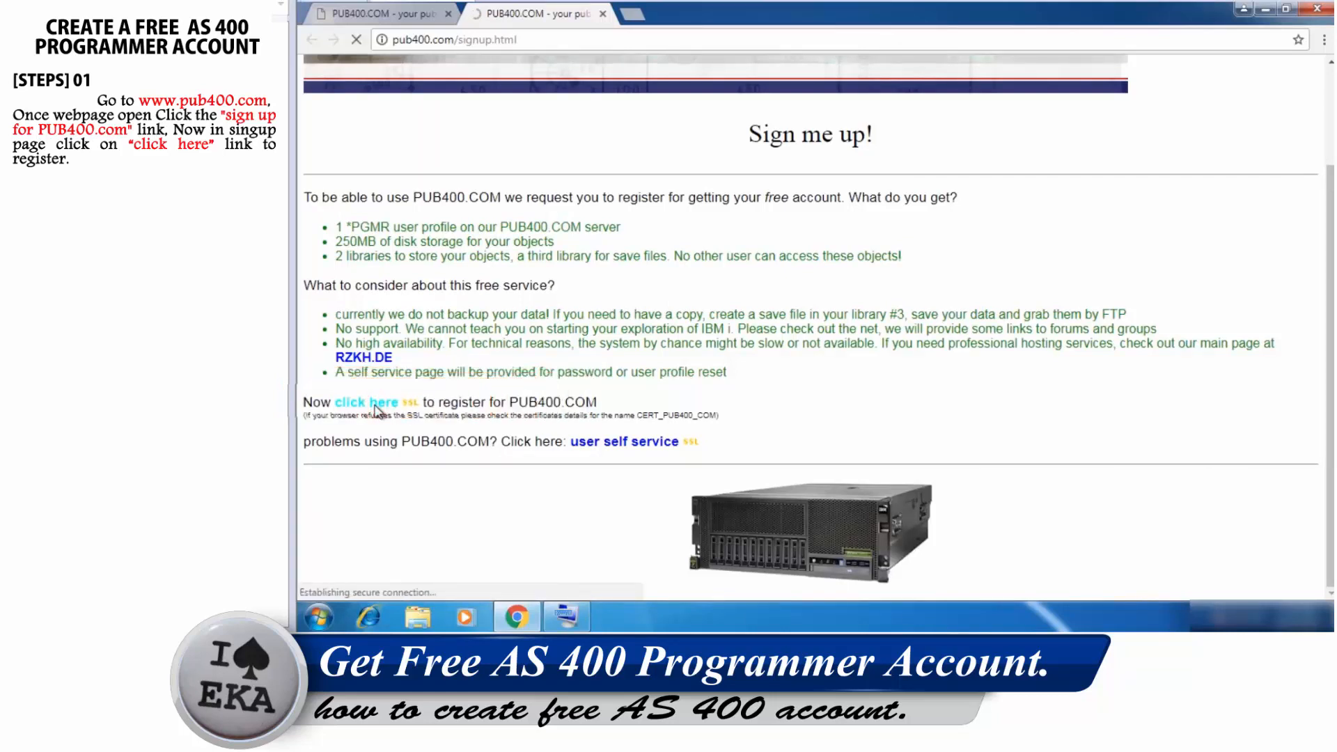
pyautogui.click(366, 401)
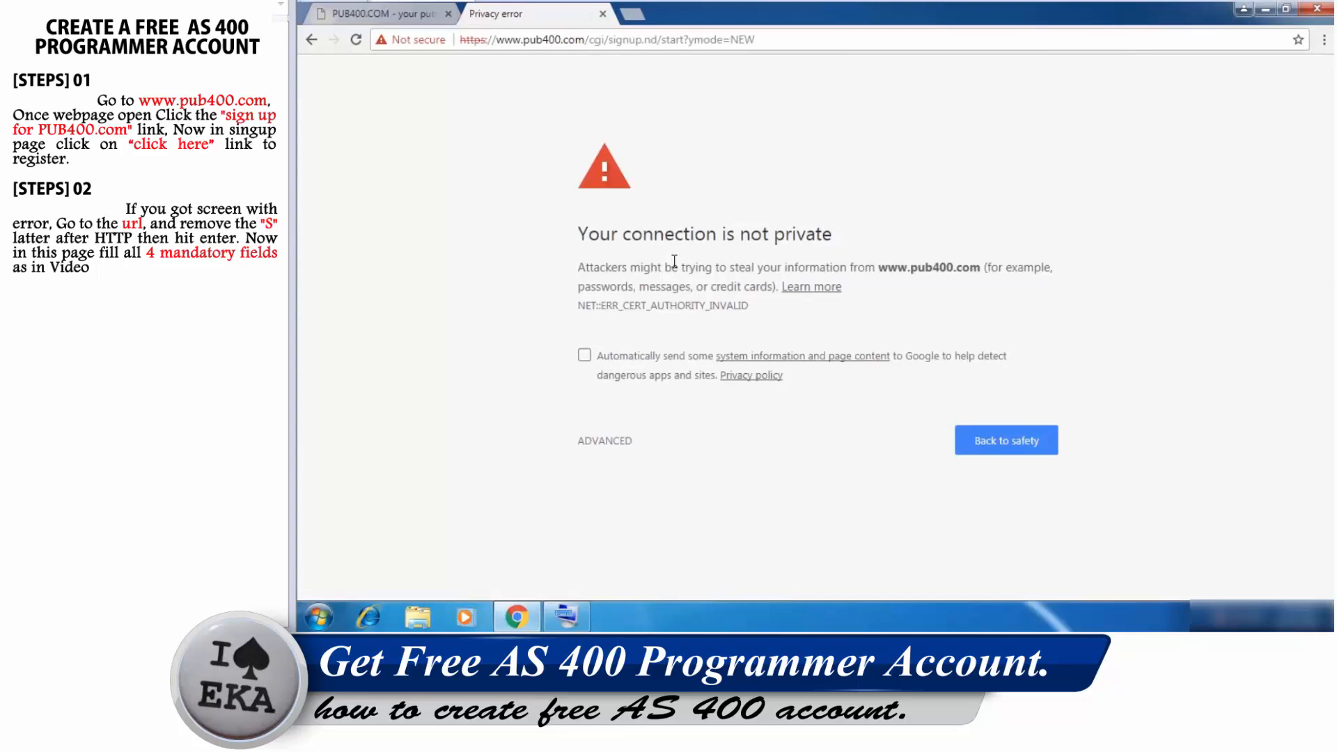
pyautogui.click(598, 39)
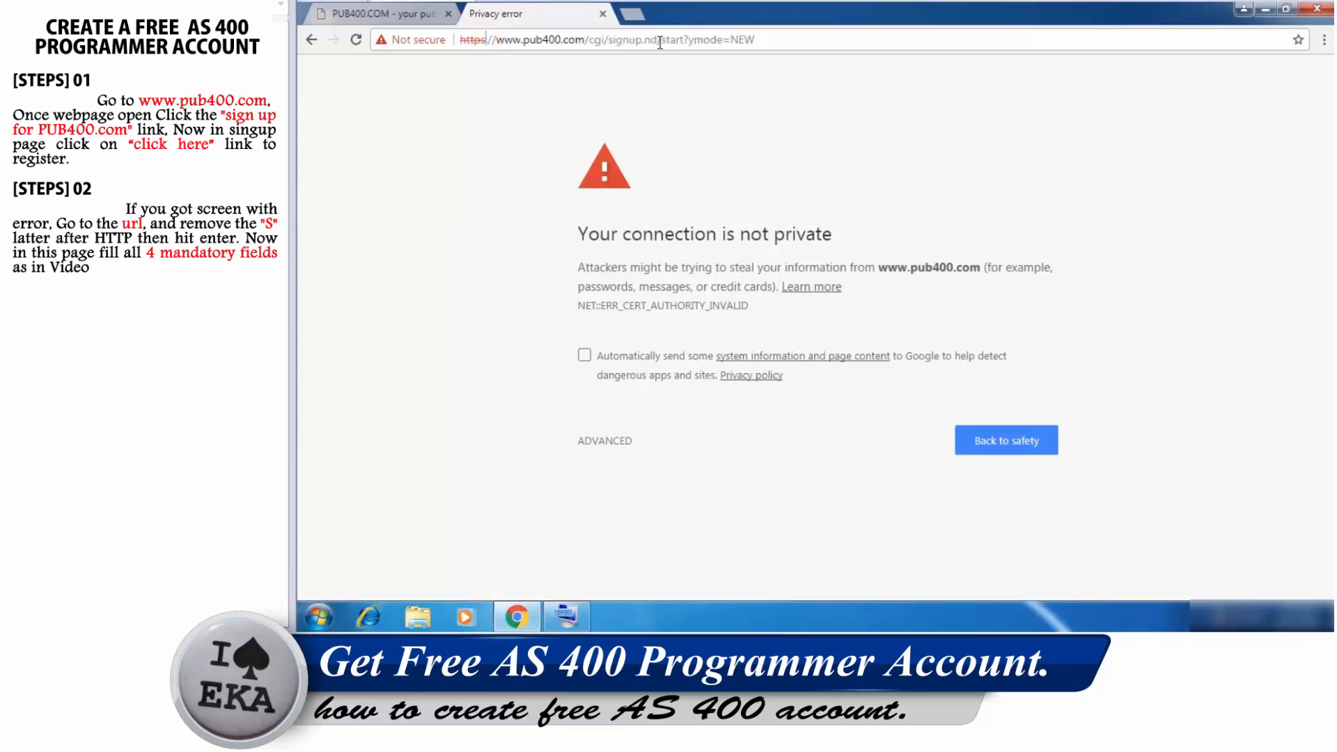
pyautogui.click(597, 40)
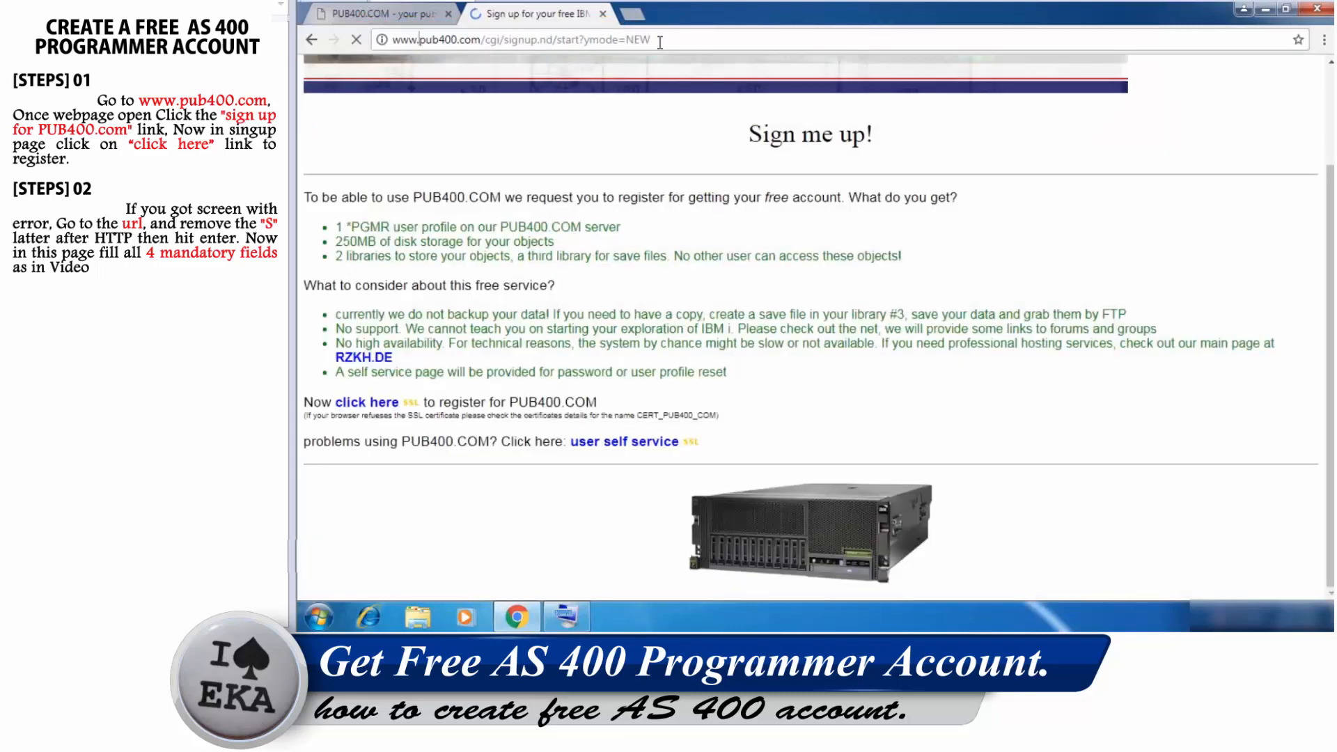
# Enter first name, last name, email and preferred user name, then submit the details for verification.
pyautogui.click(367, 401)
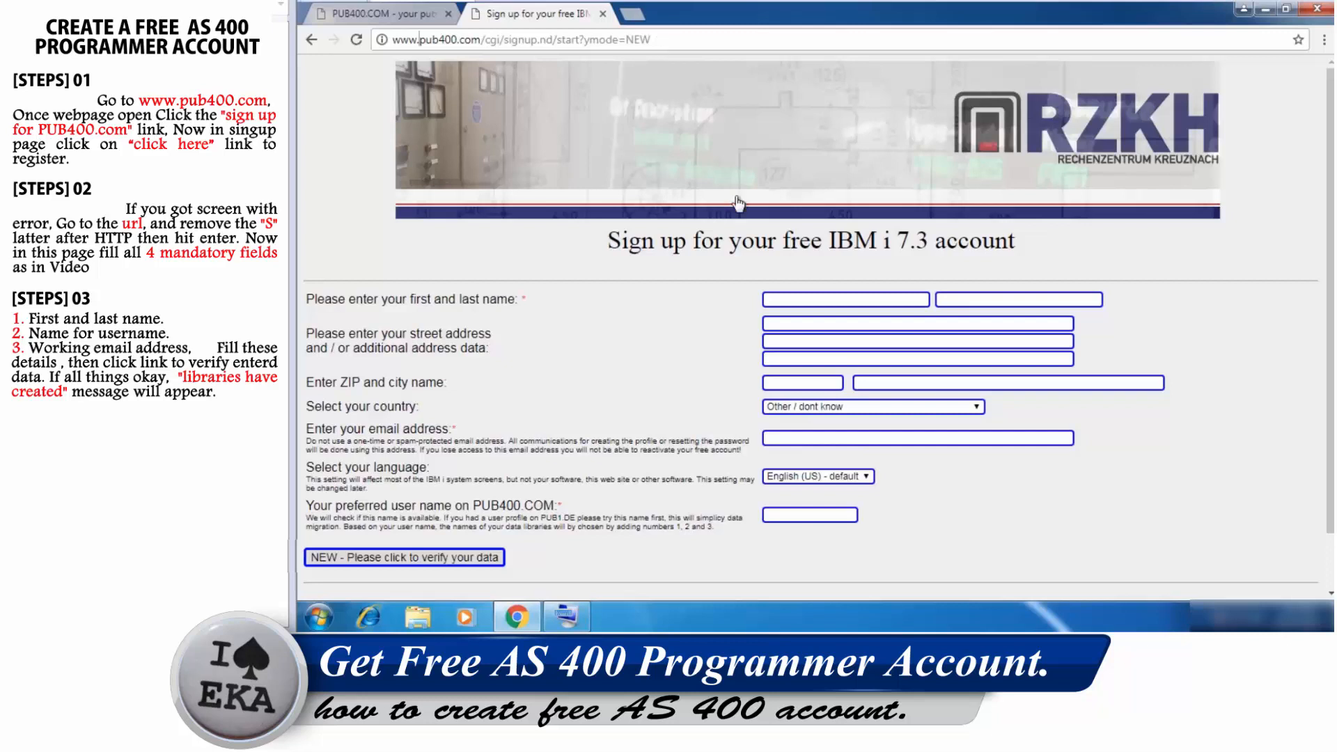
pyautogui.click(844, 299)
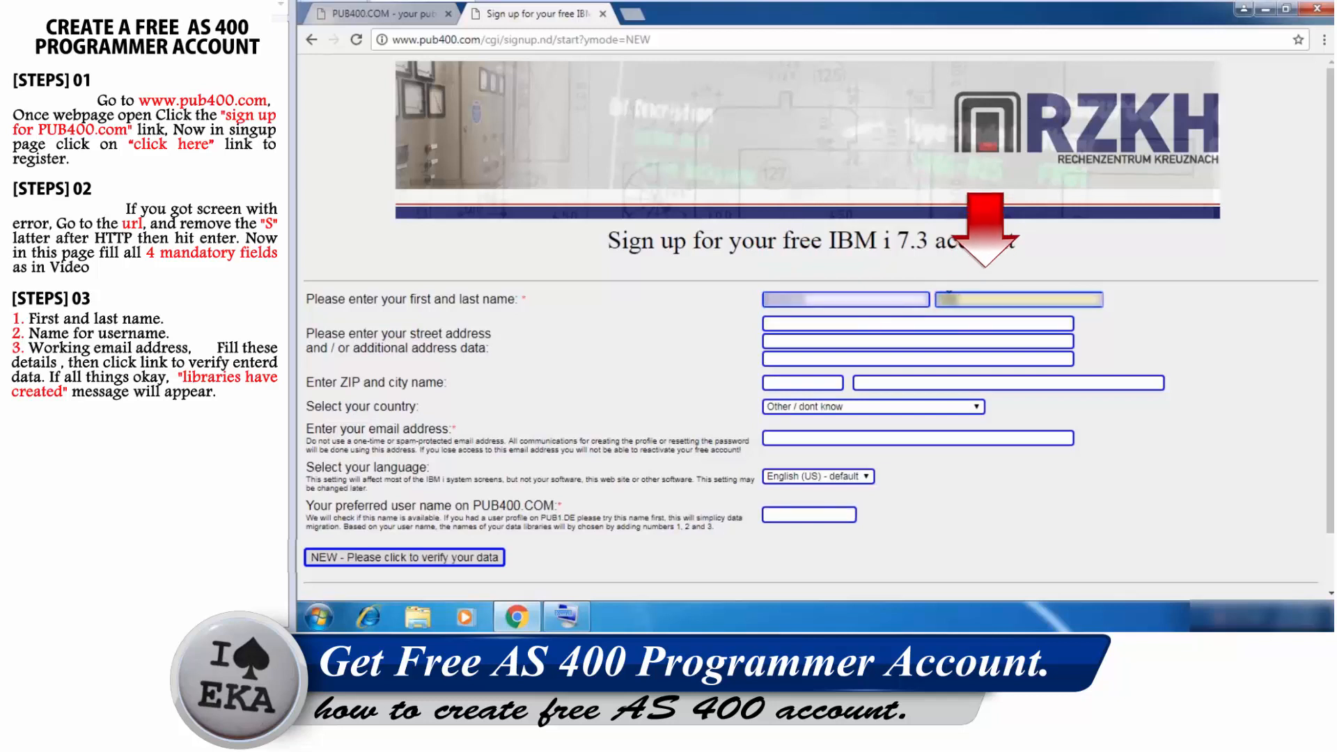
pyautogui.click(916, 437)
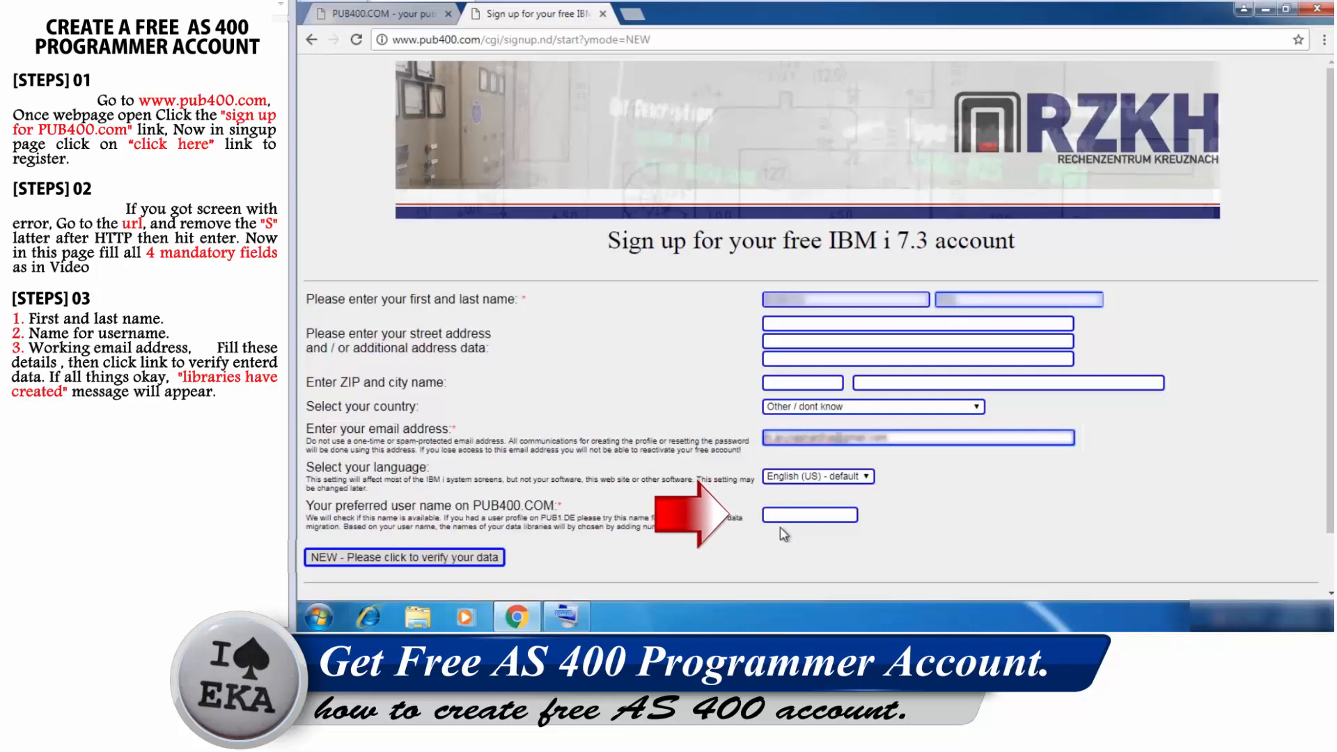
pyautogui.click(809, 514)
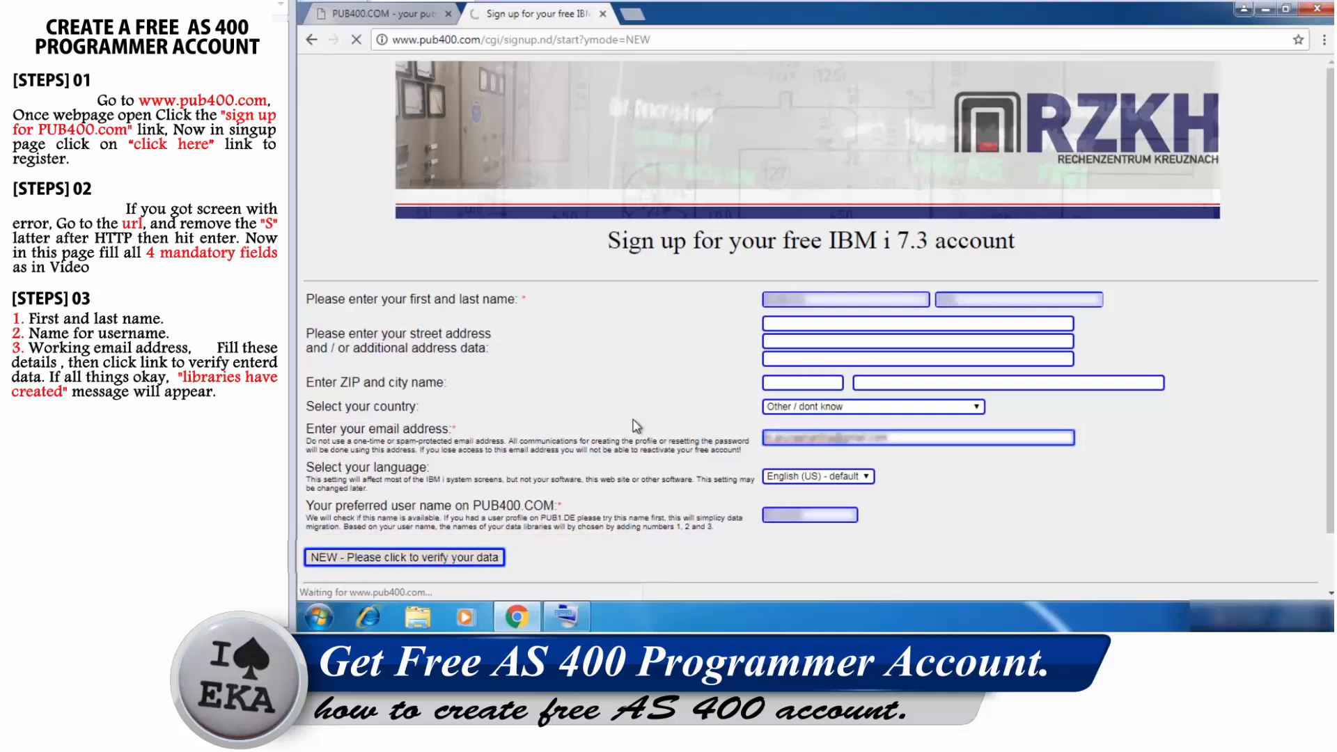
pyautogui.click(404, 557)
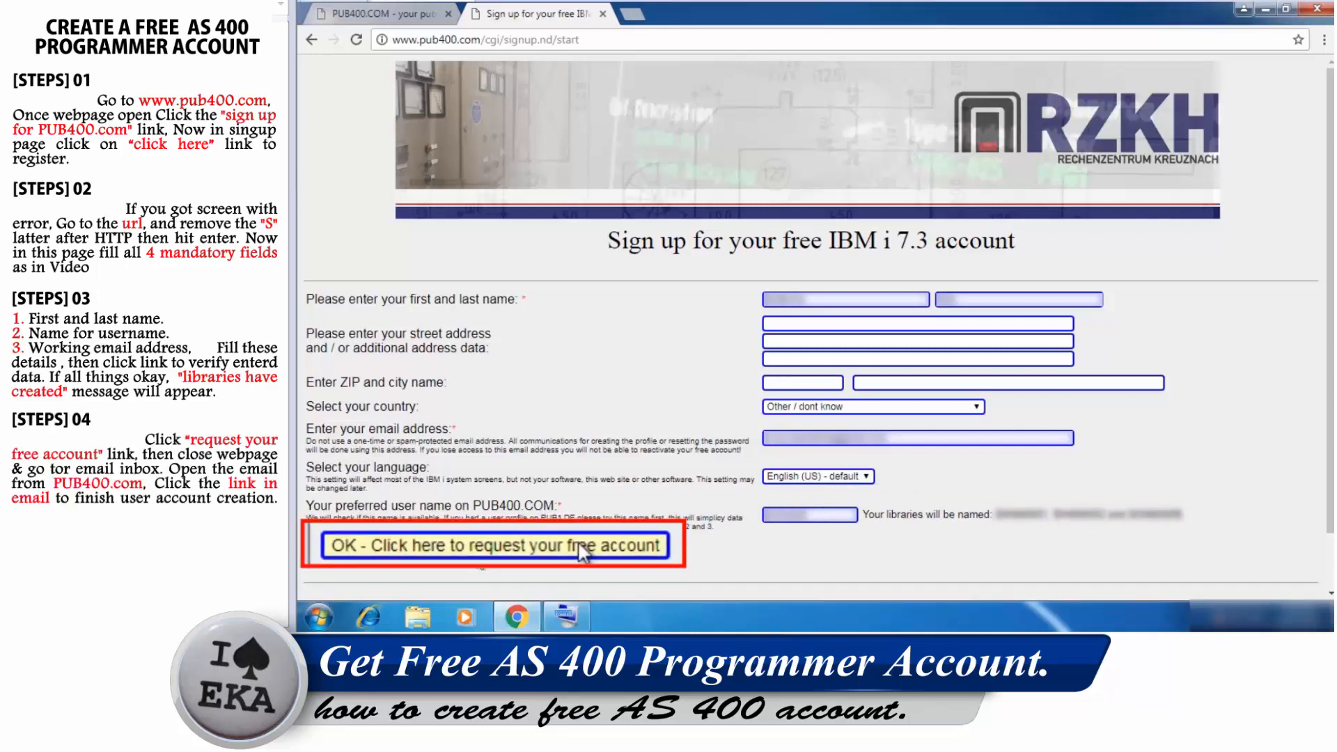
# Request the free account so the check-your-email message appears, then close the sign-up tab for the Gmail inbox.
pyautogui.click(495, 546)
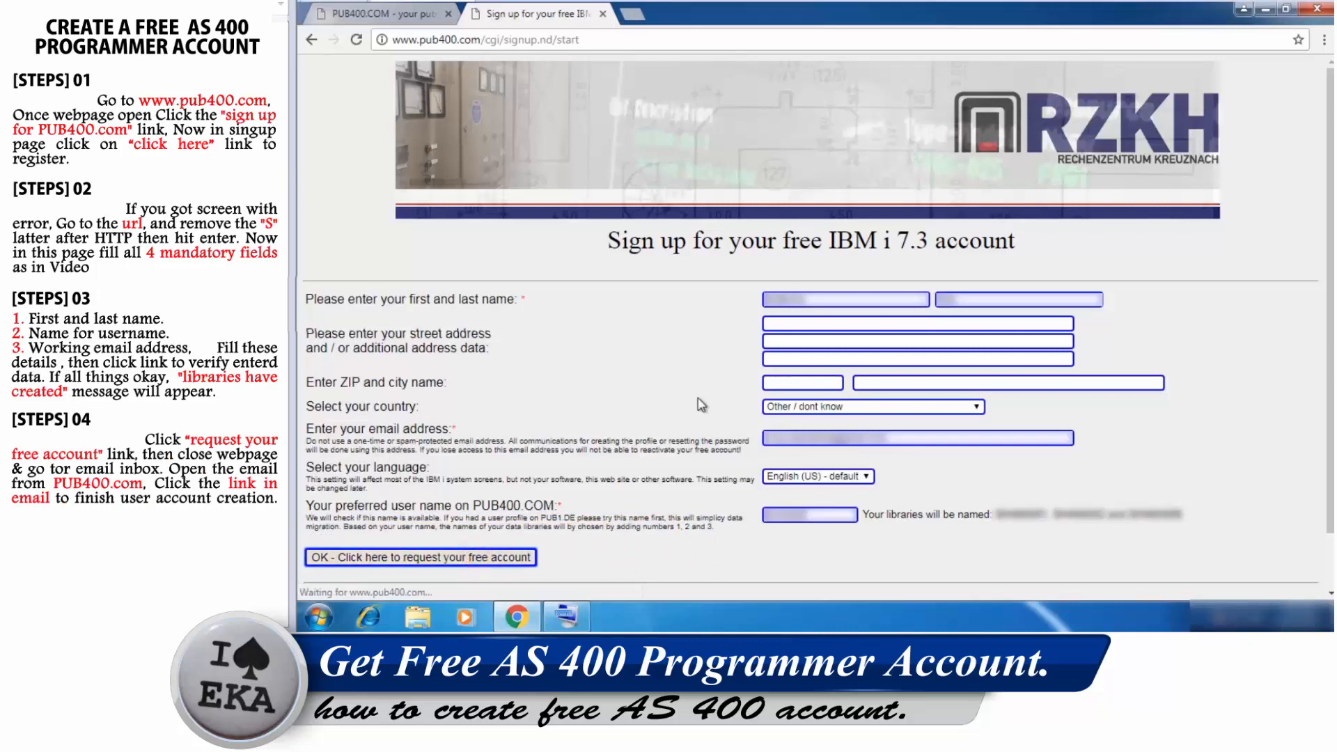
pyautogui.click(420, 557)
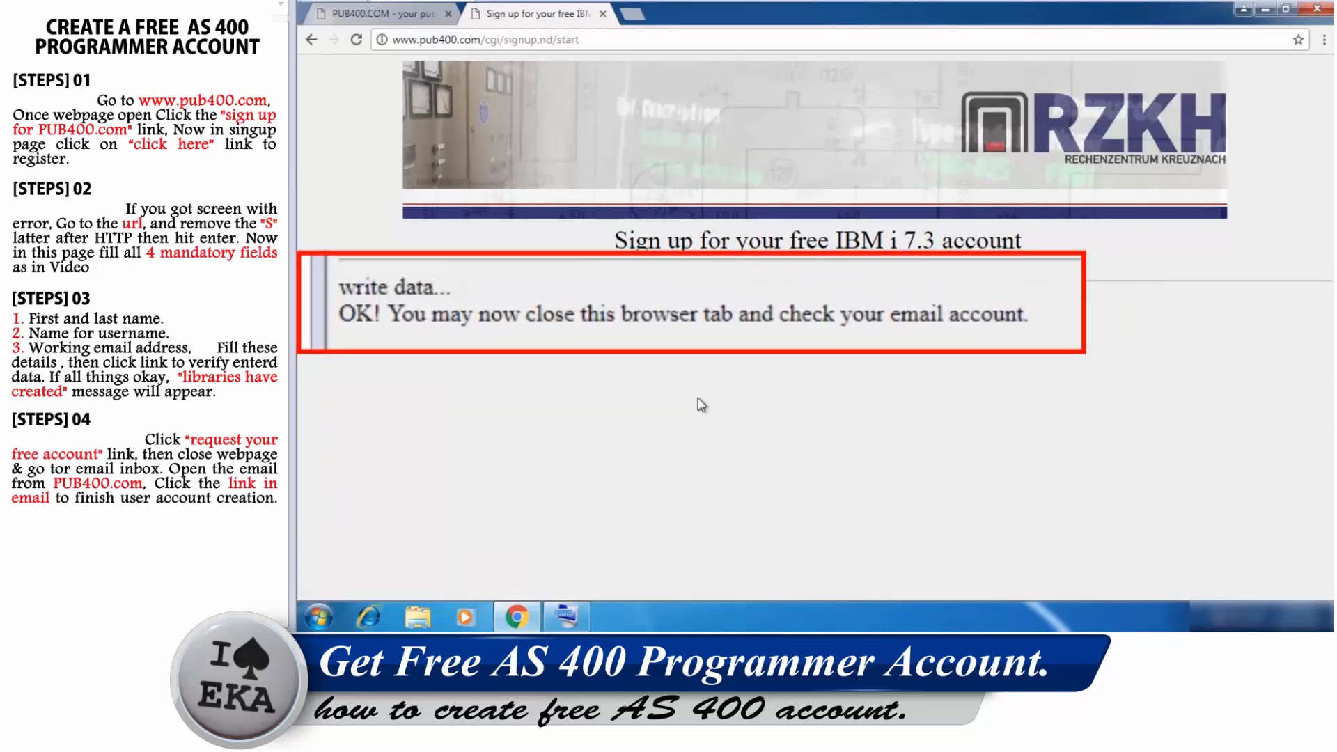
pyautogui.moveTo(567, 109)
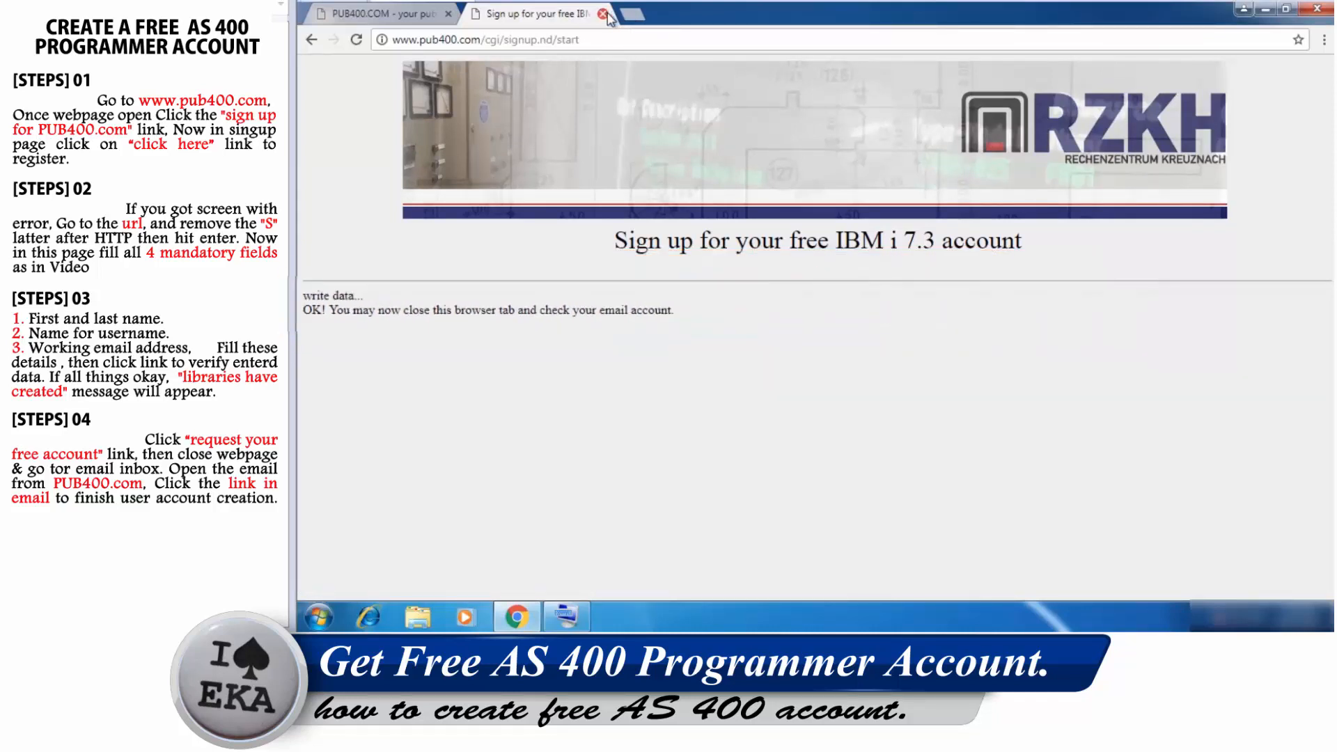
pyautogui.click(603, 14)
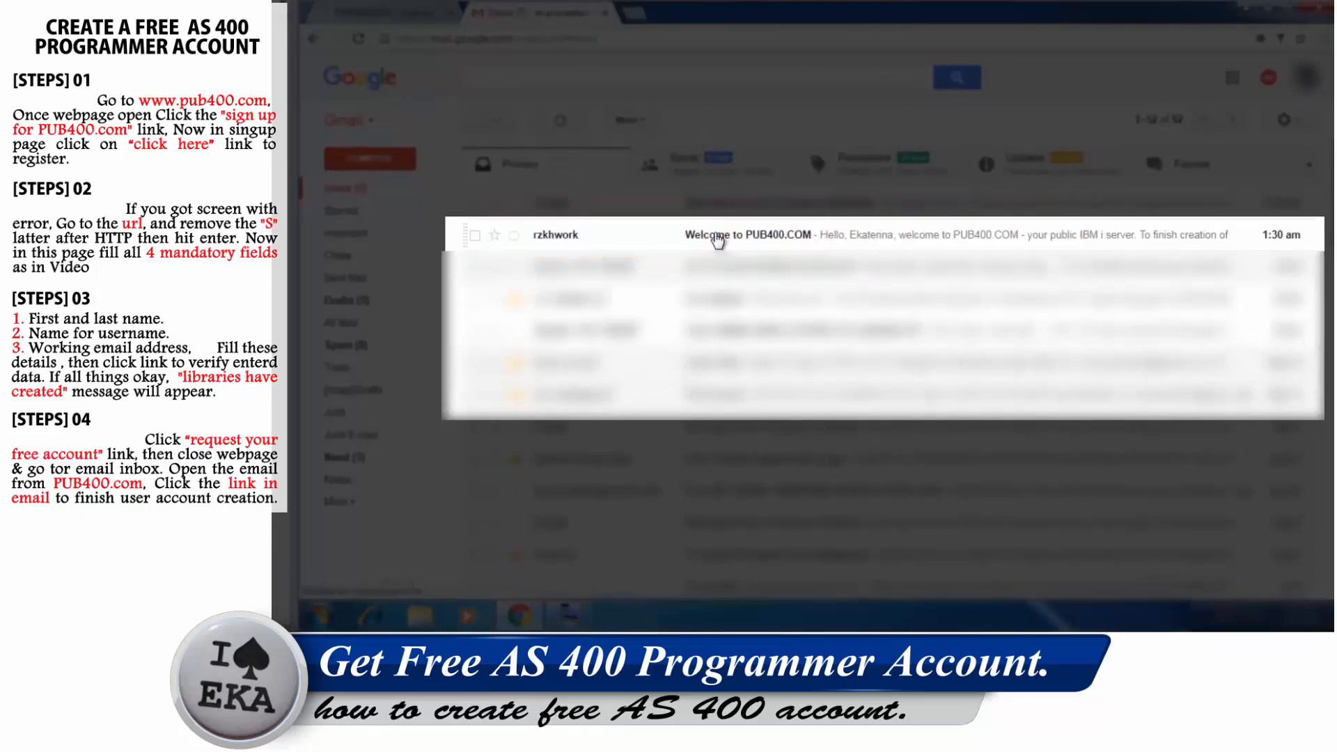
# Open the 'Welcome to PUB400.COM' email, follow its verify link over plain http, and select the assigned user name.
pyautogui.click(751, 234)
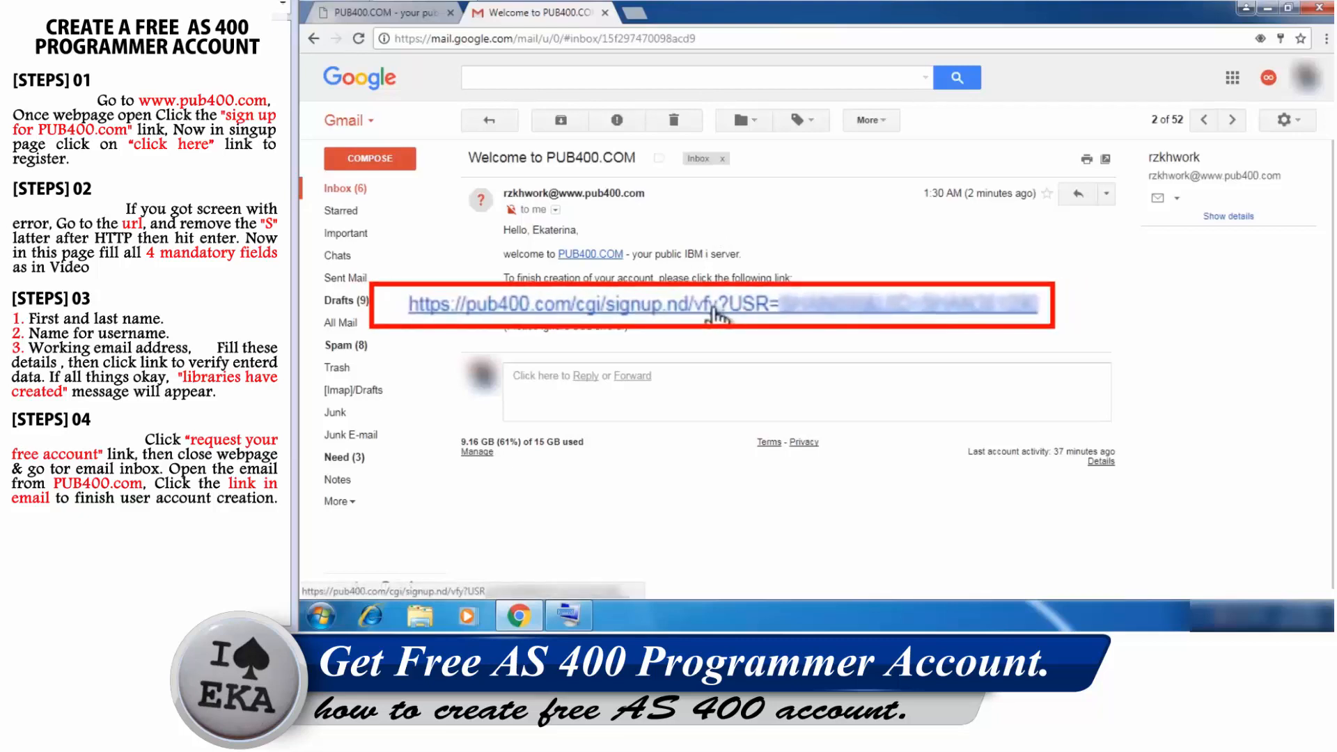
pyautogui.click(597, 305)
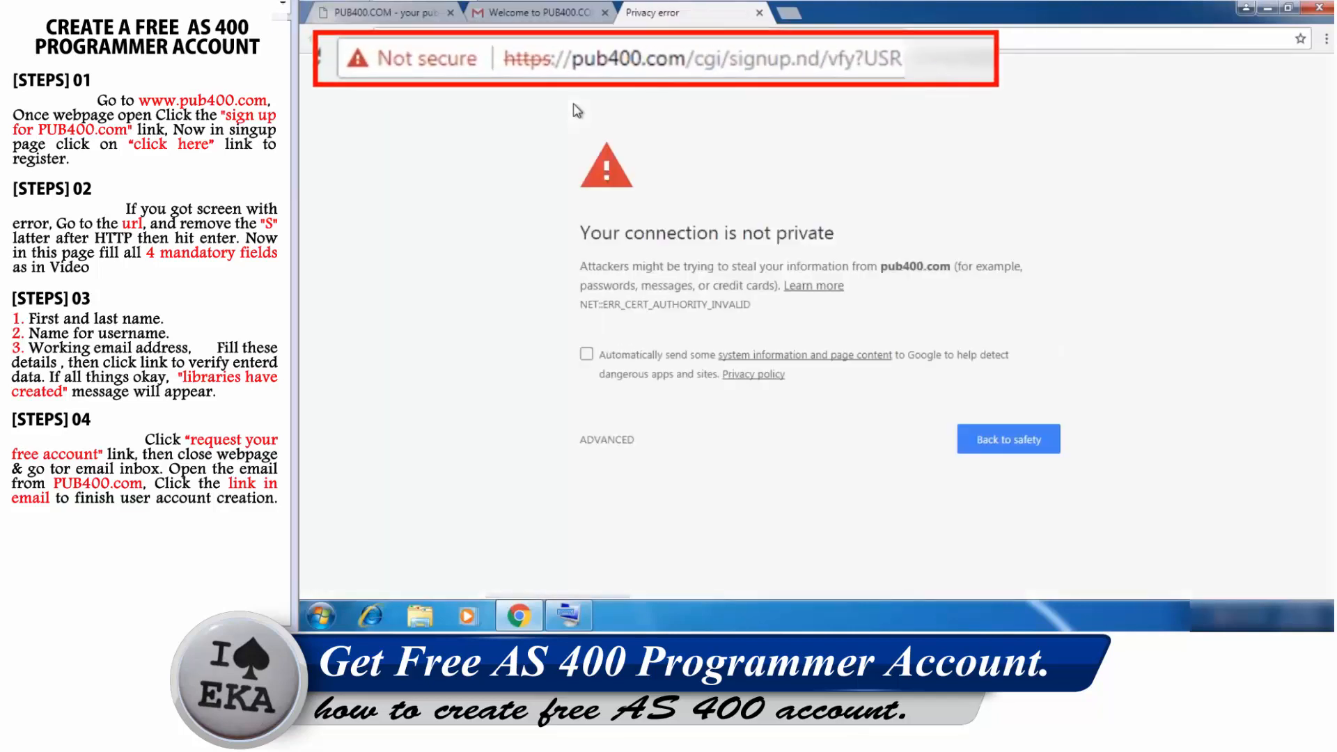
pyautogui.click(699, 59)
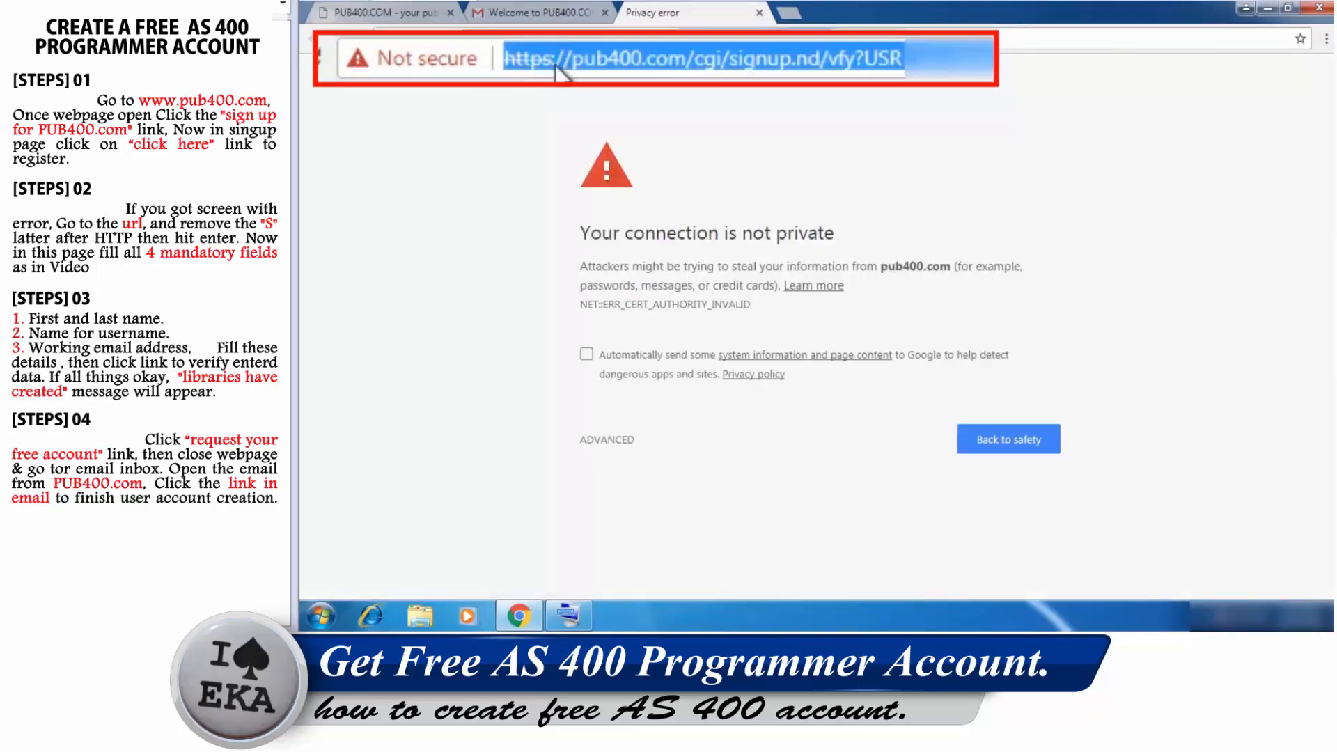
pyautogui.click(550, 58)
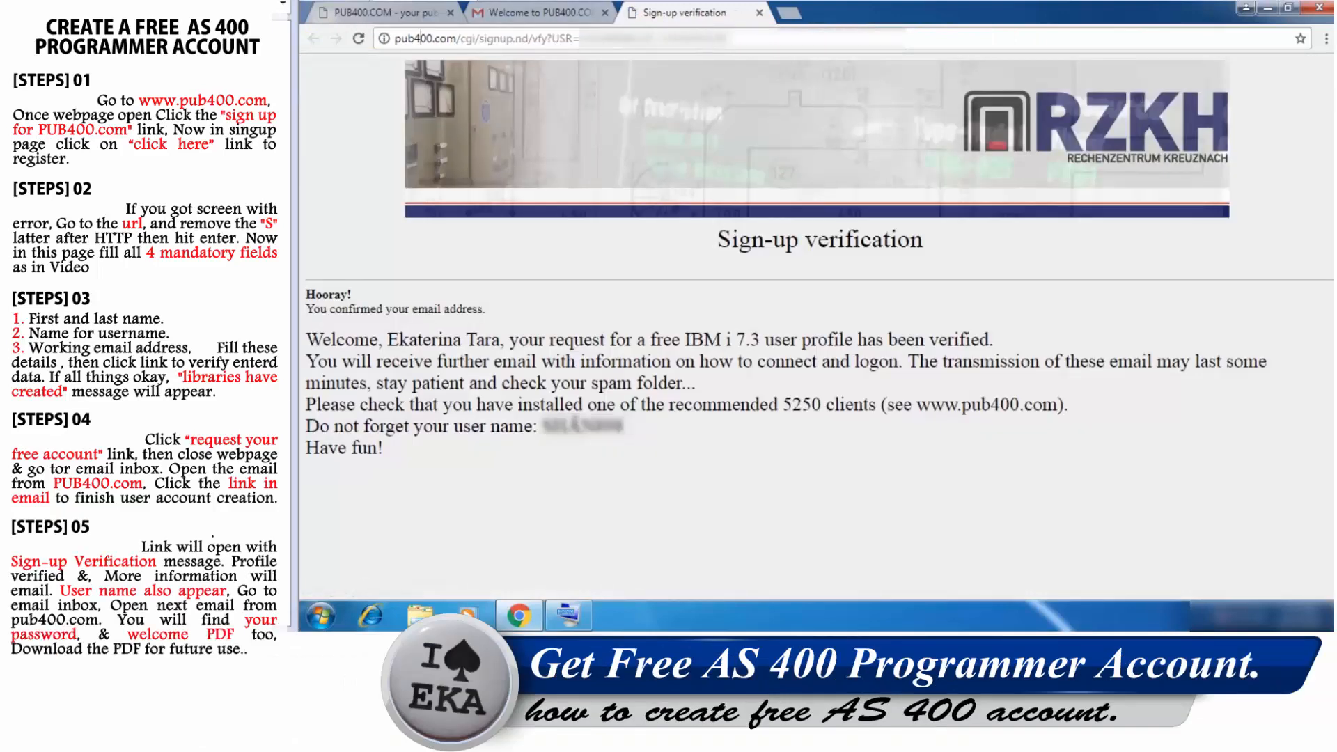
pyautogui.doubleClick(582, 426)
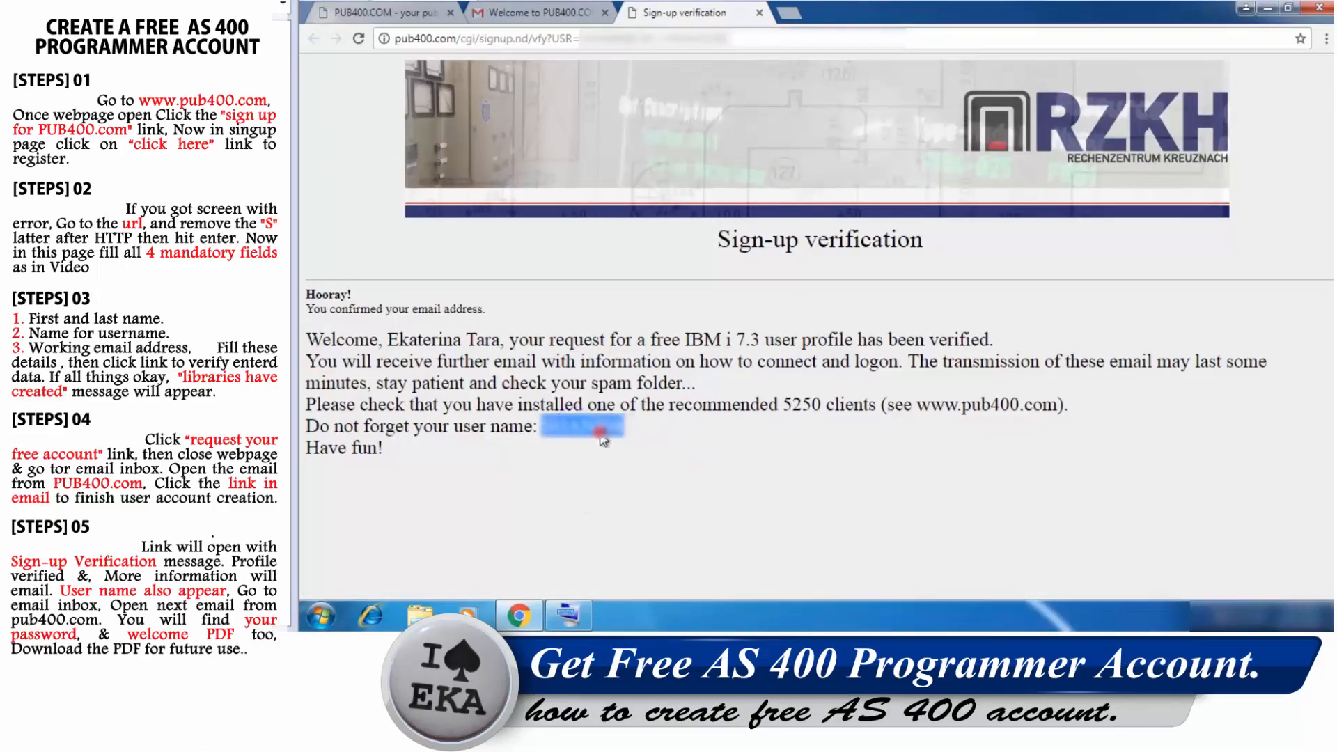
pyautogui.moveTo(645, 138)
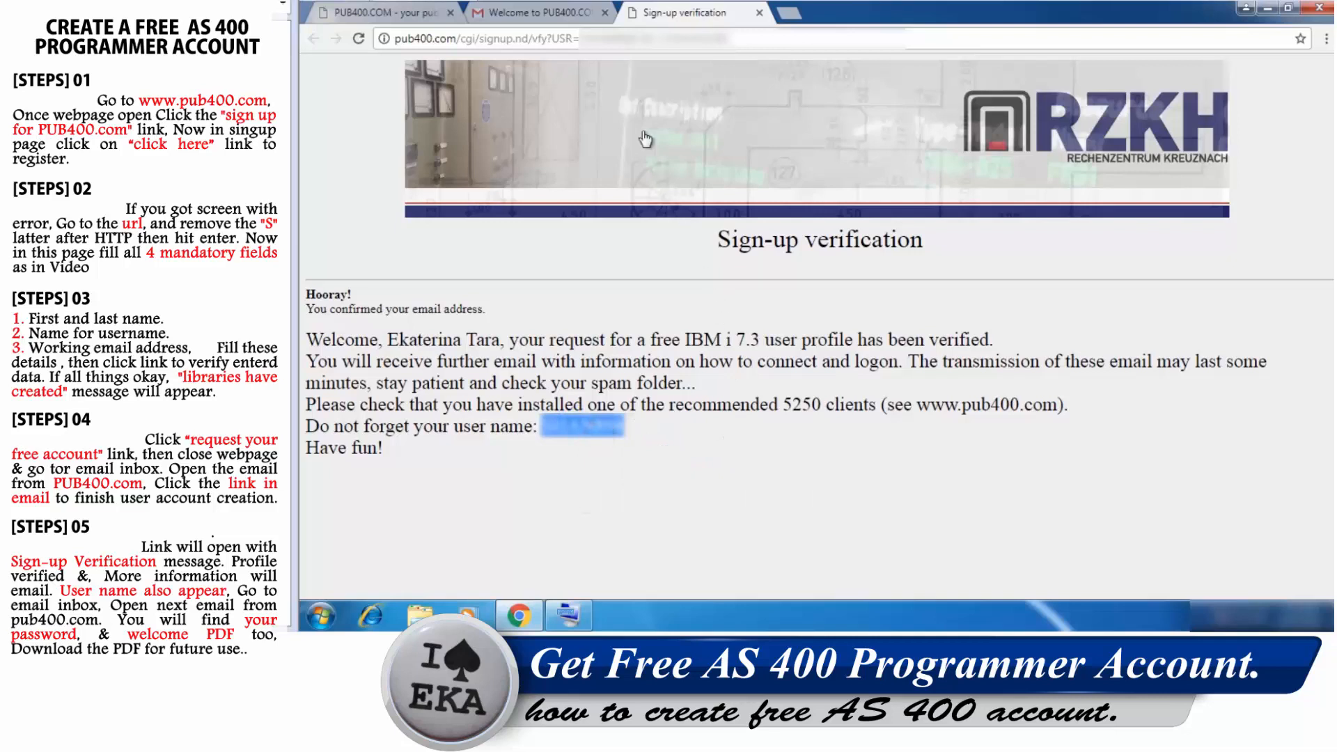
# Open the 'Your PUB400 account' email with the password and download its welcome.pdf attachment.
pyautogui.click(537, 13)
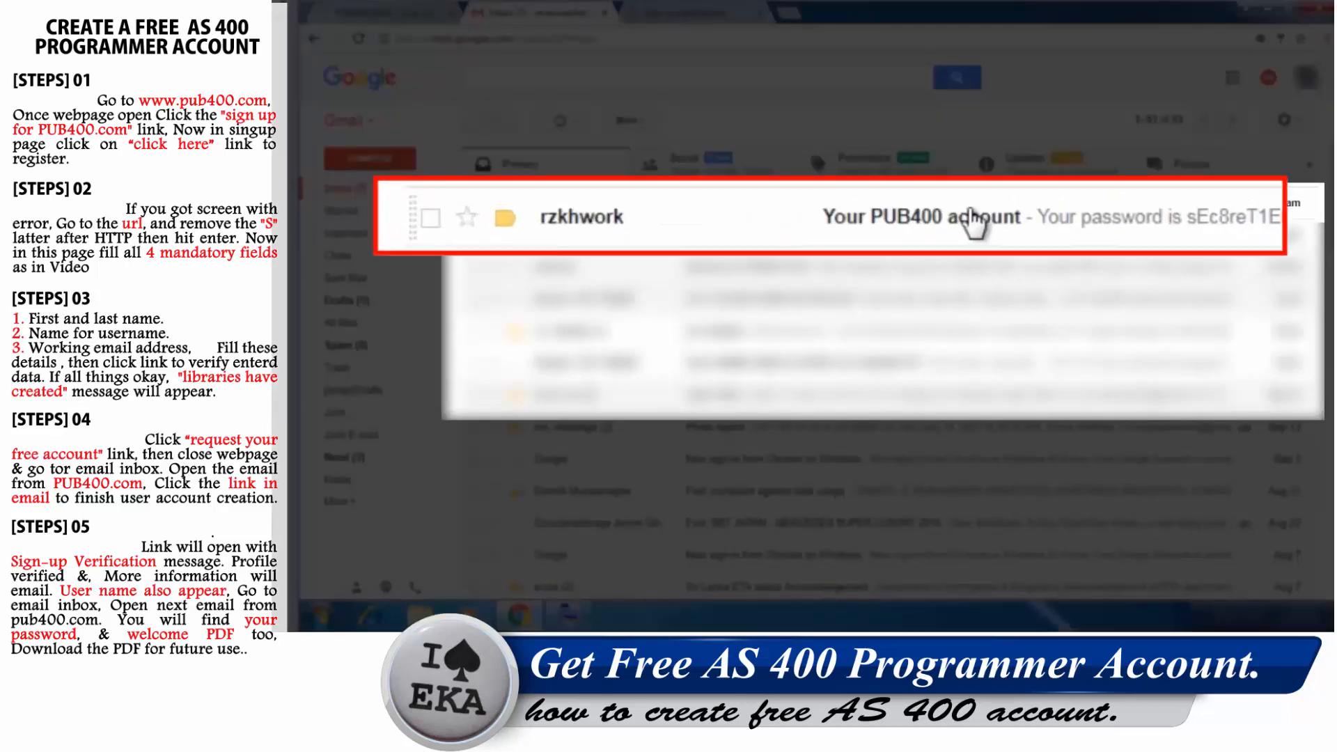
pyautogui.click(925, 216)
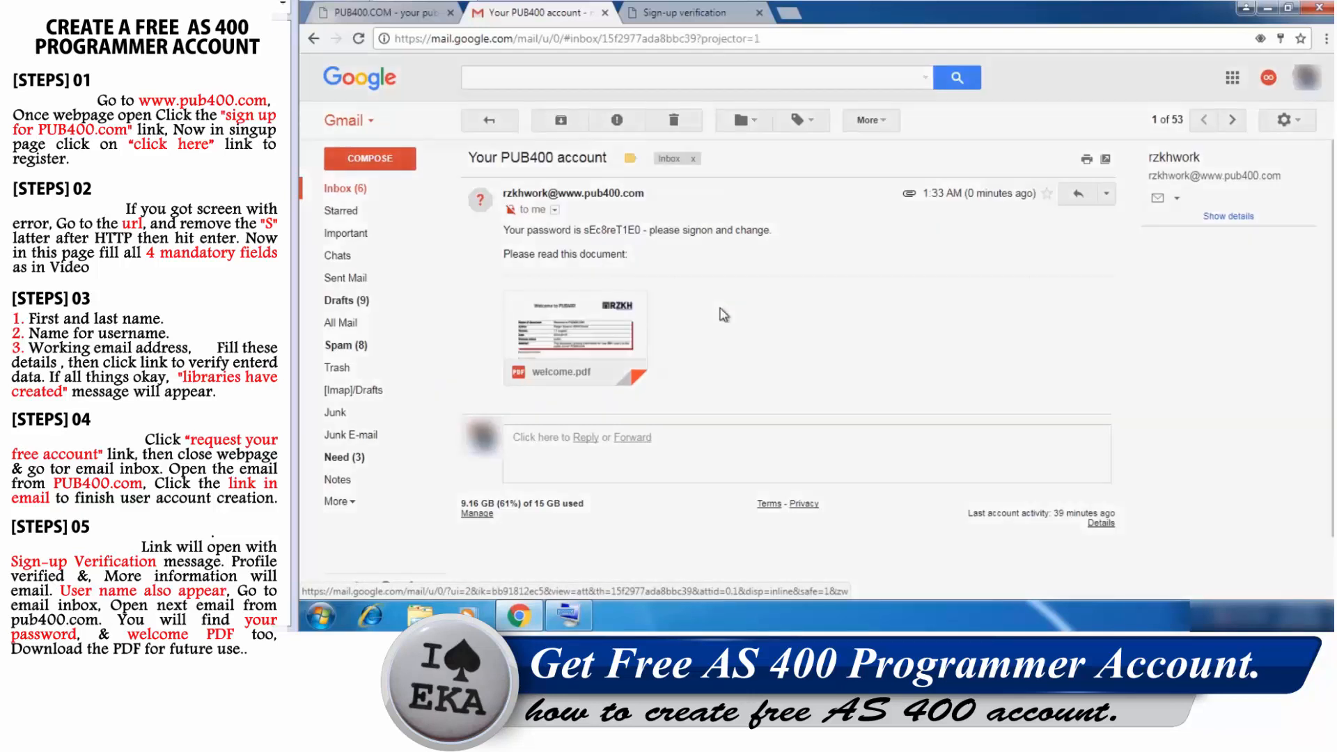
pyautogui.click(575, 333)
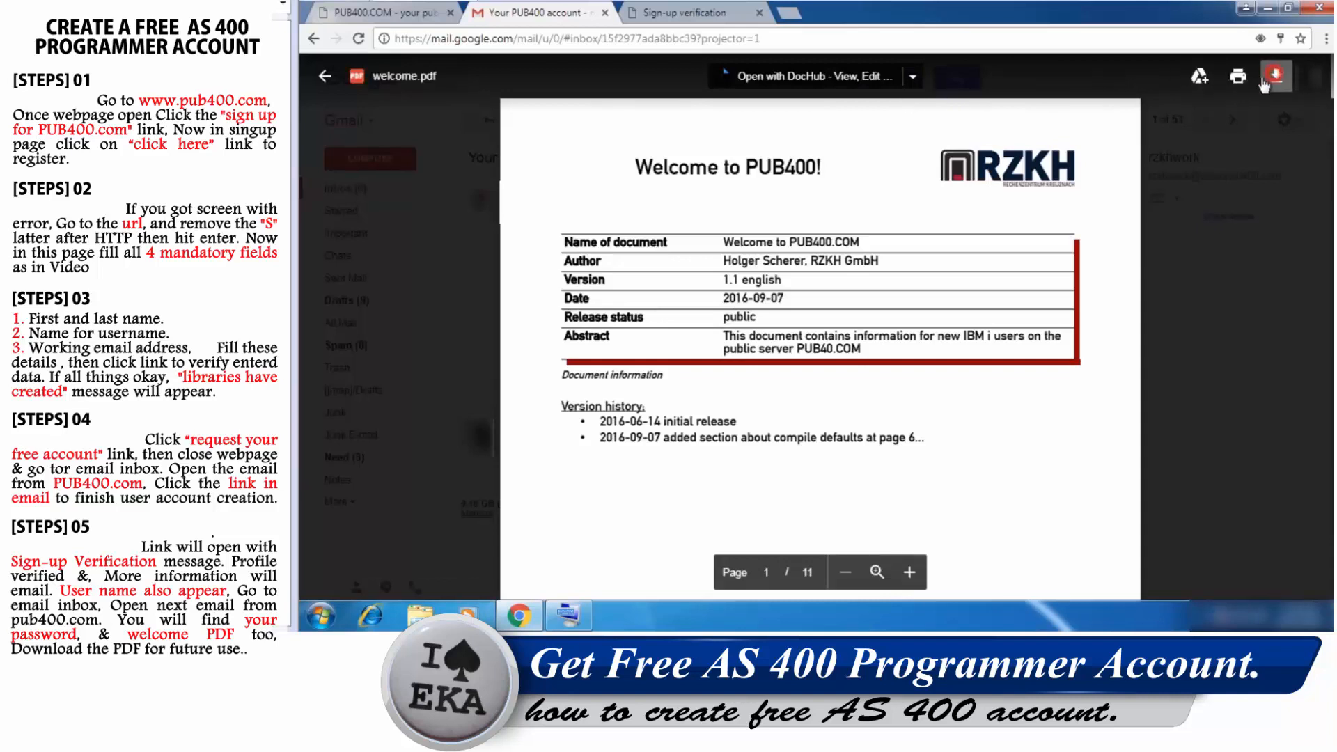
pyautogui.moveTo(1023, 85)
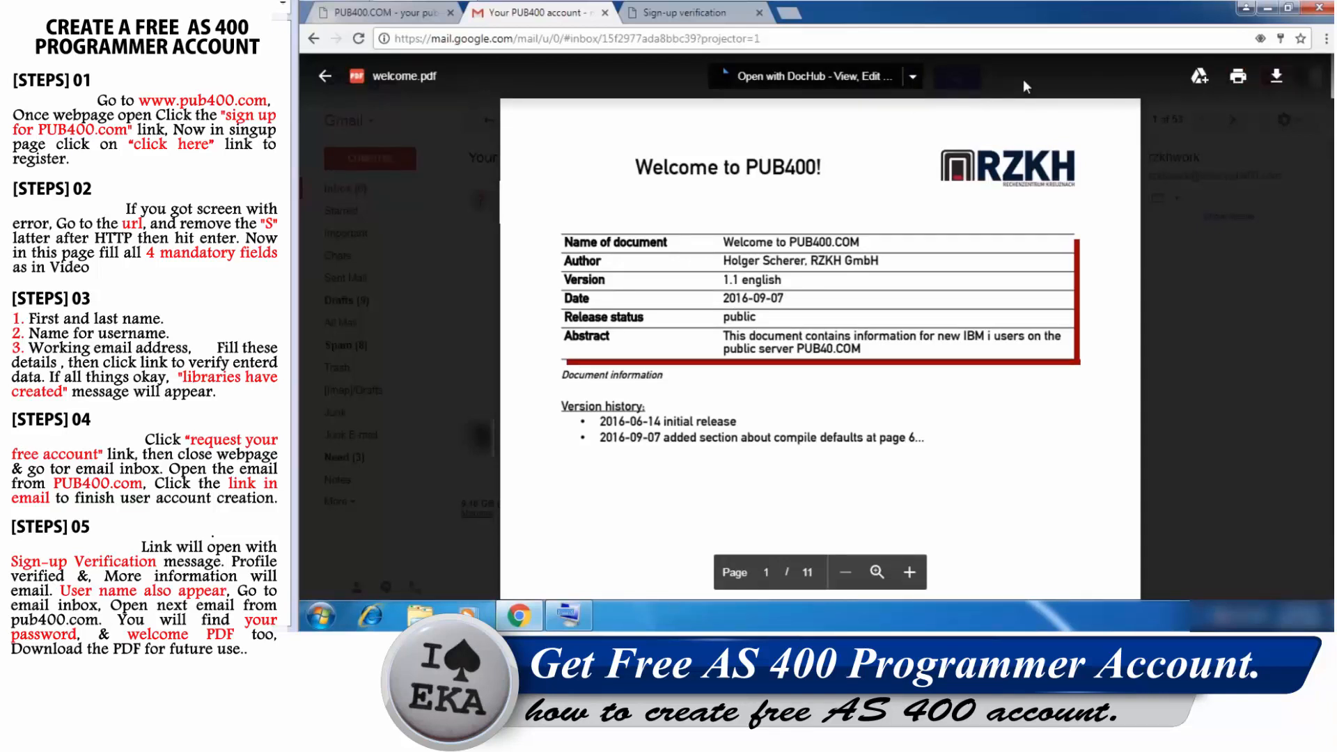
pyautogui.click(1275, 75)
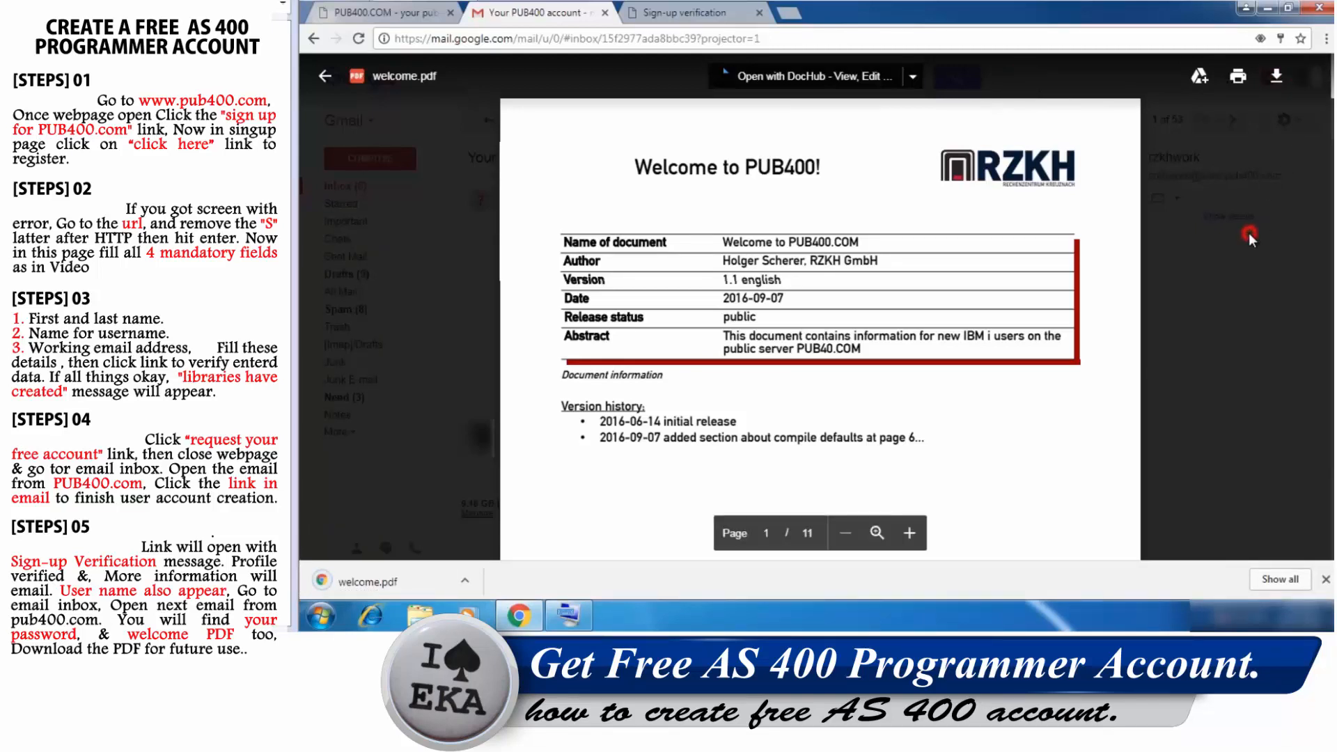
pyautogui.click(324, 76)
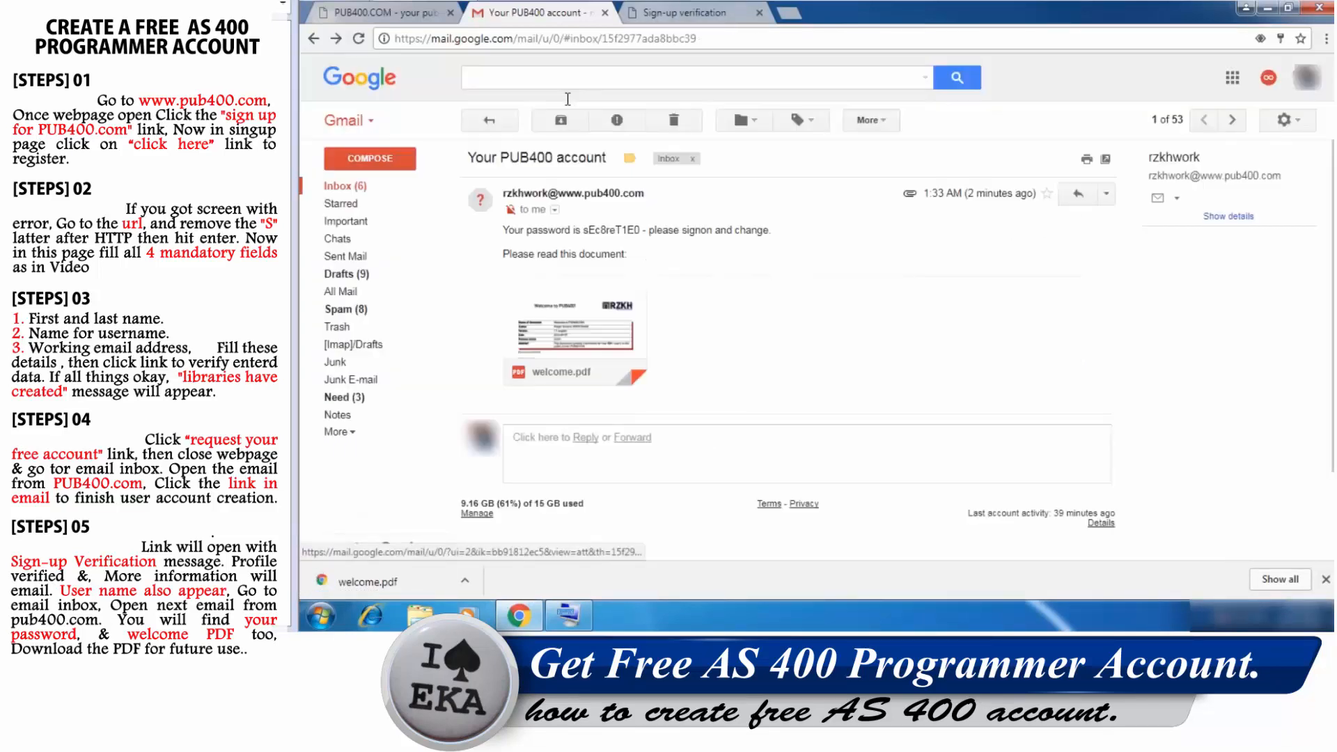